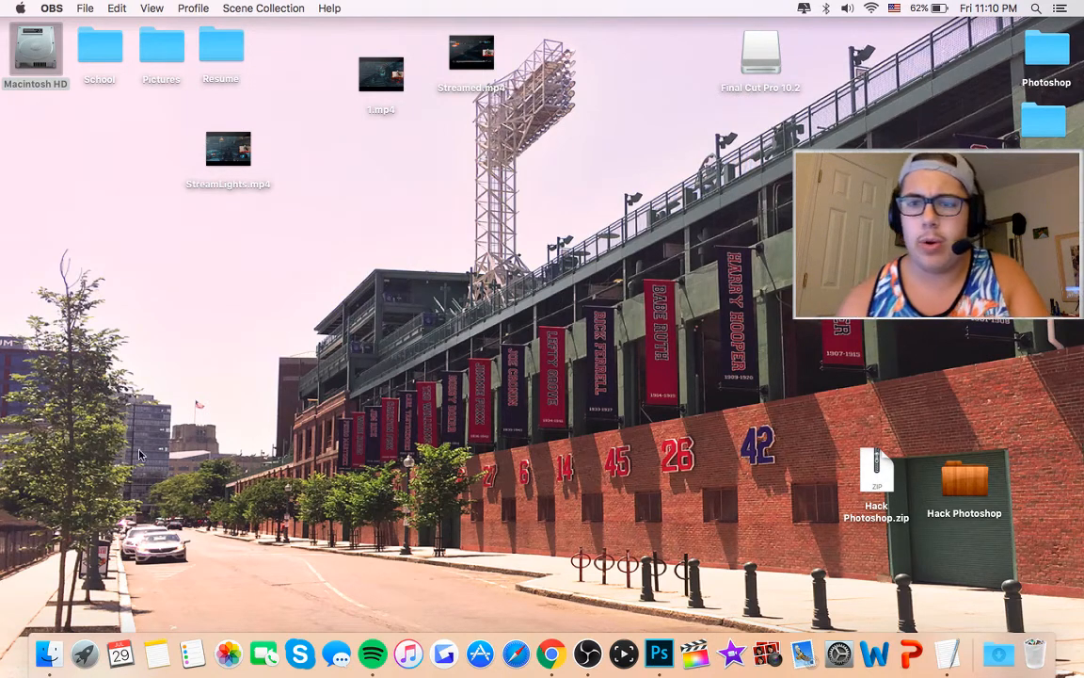
pyautogui.moveTo(418, 230)
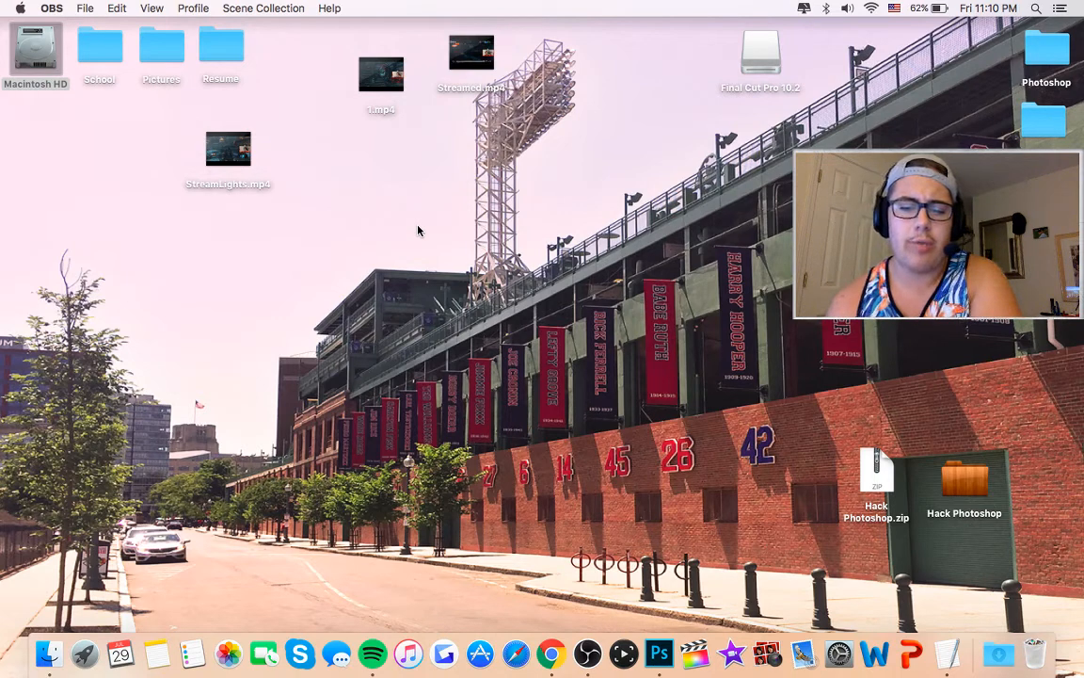
pyautogui.moveTo(832, 471)
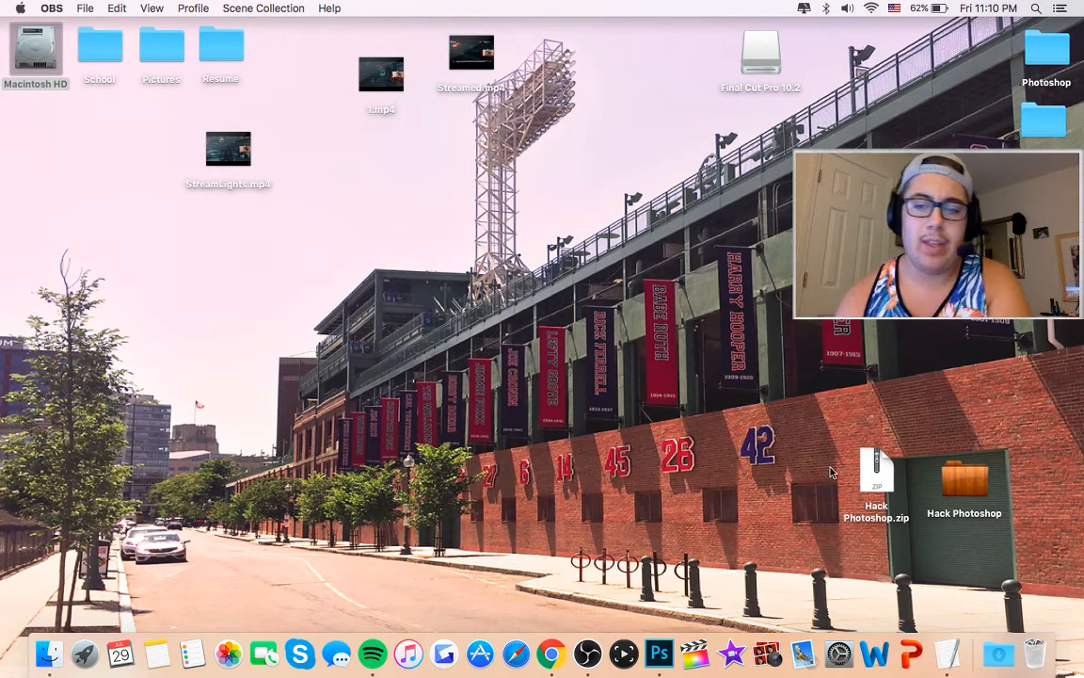
pyautogui.moveTo(815, 422)
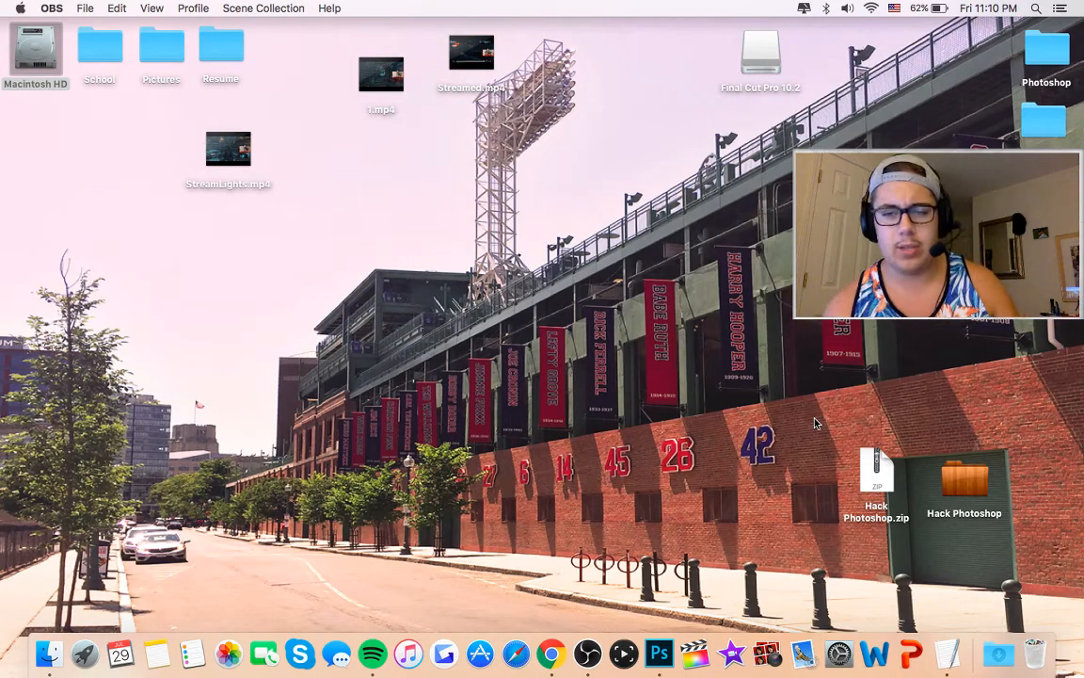
pyautogui.moveTo(719, 523)
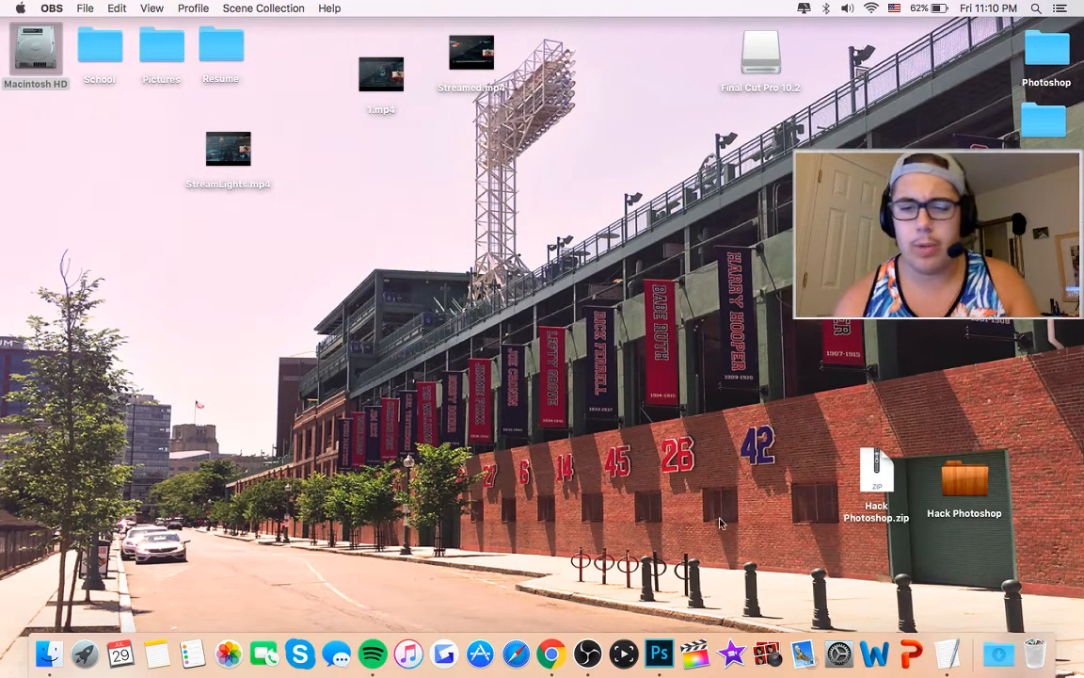
pyautogui.moveTo(674, 651)
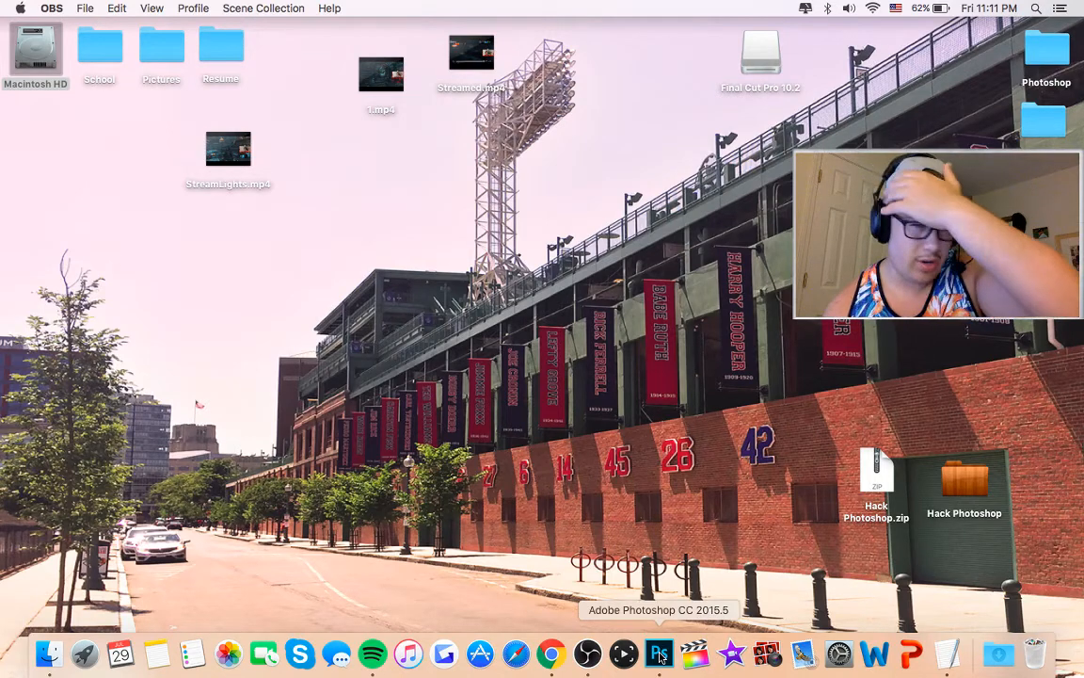
# Bring the Google Chrome window to the front before returning to the desktop.
pyautogui.click(554, 651)
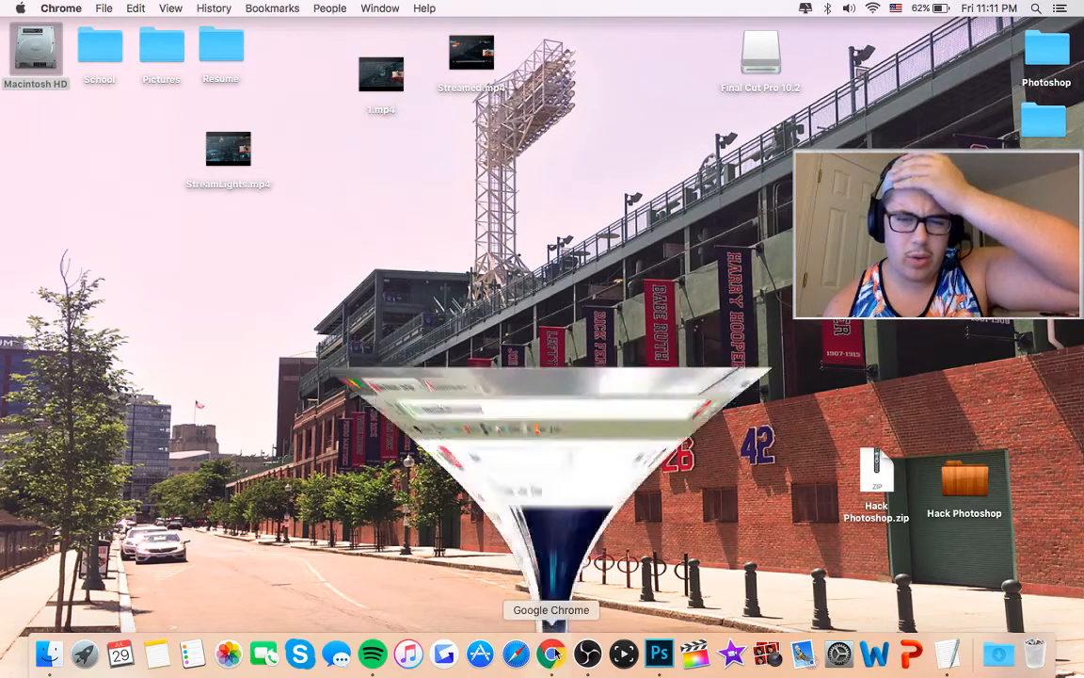
pyautogui.click(558, 651)
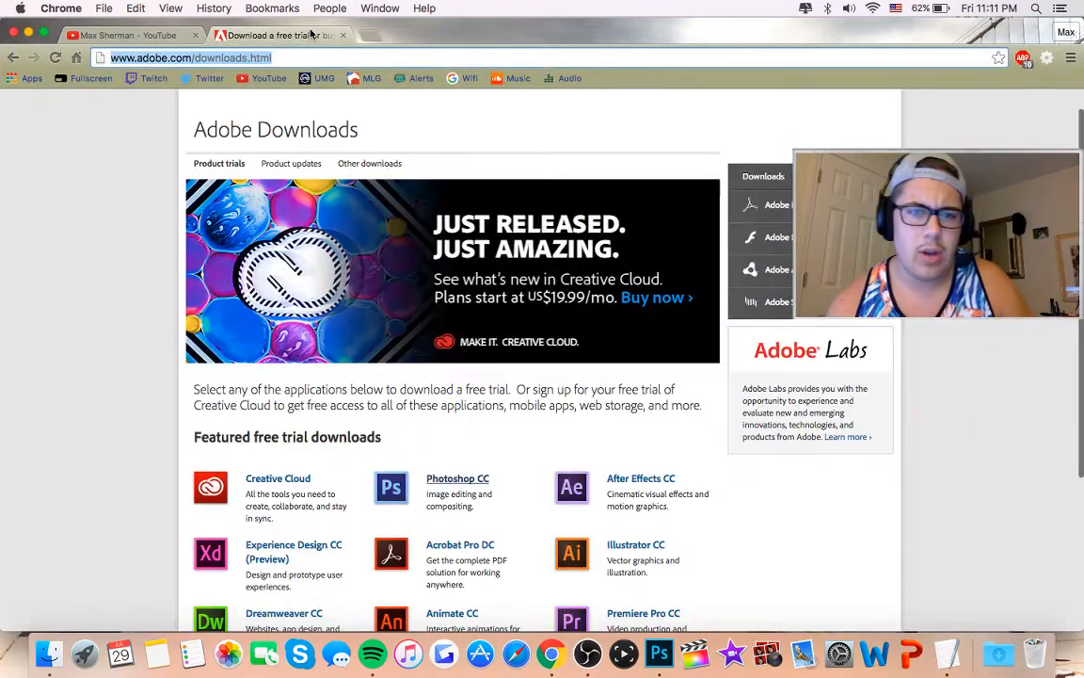
pyautogui.moveTo(471, 489)
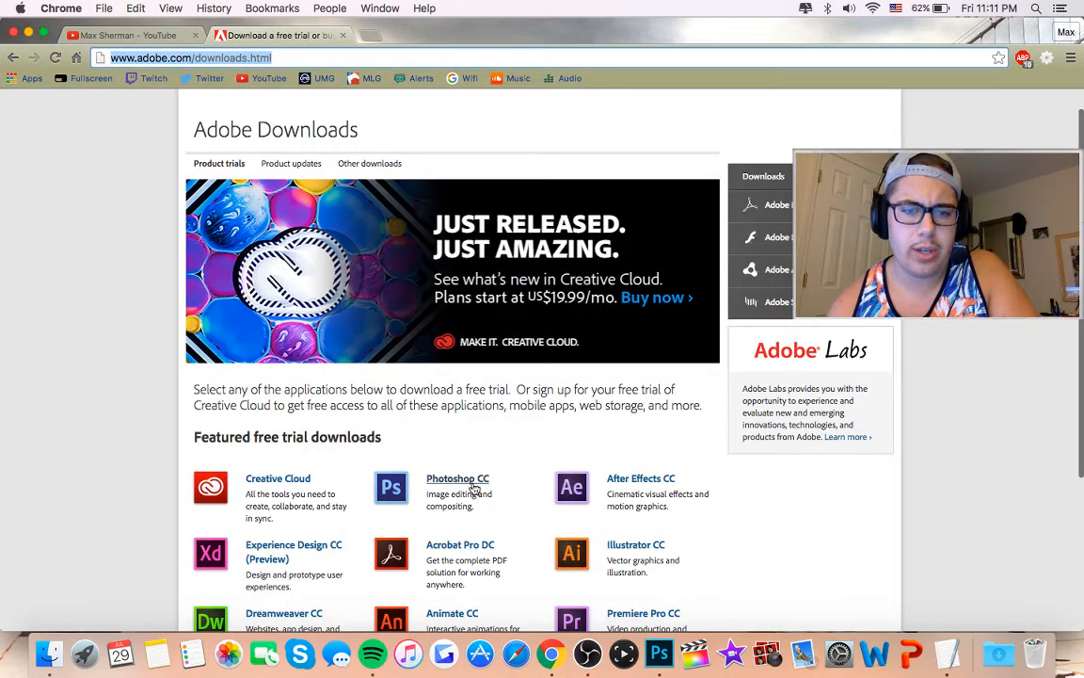
pyautogui.click(457, 478)
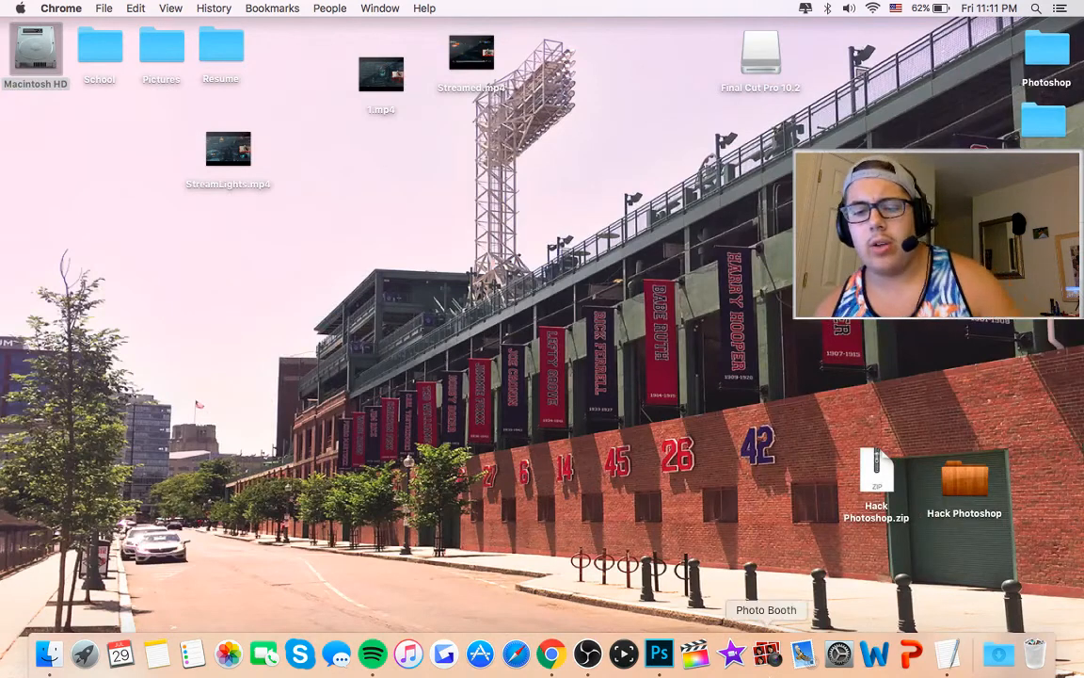
pyautogui.moveTo(683, 652)
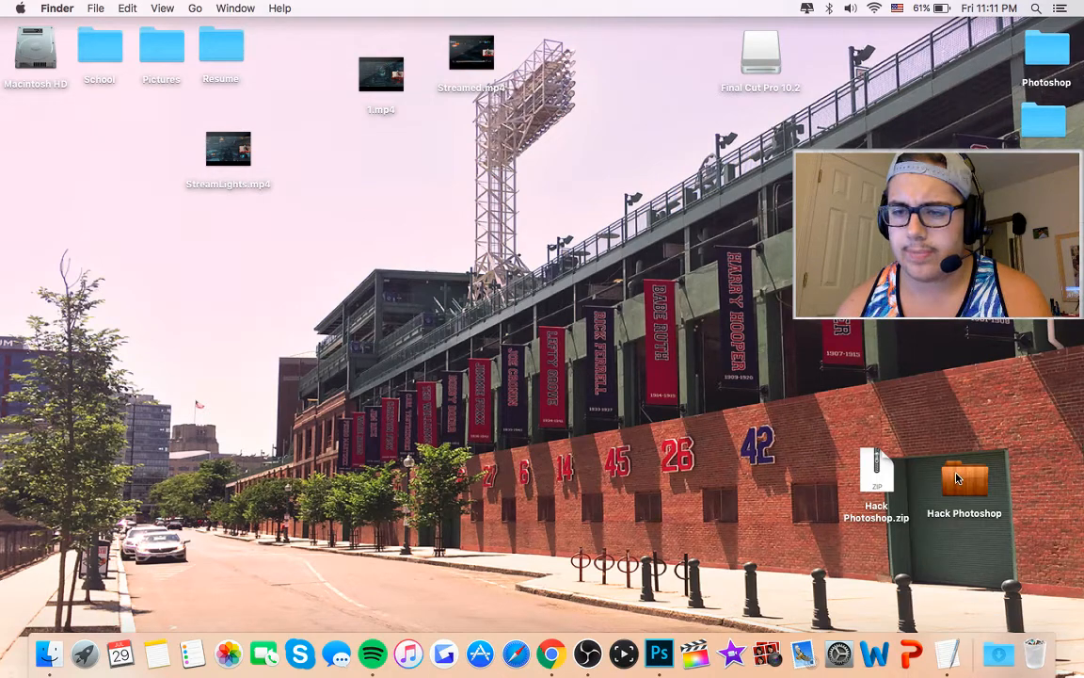
# Open the Hack Photoshop folder and view READ ME.rtf in TextEdit.
pyautogui.doubleClick(965, 480)
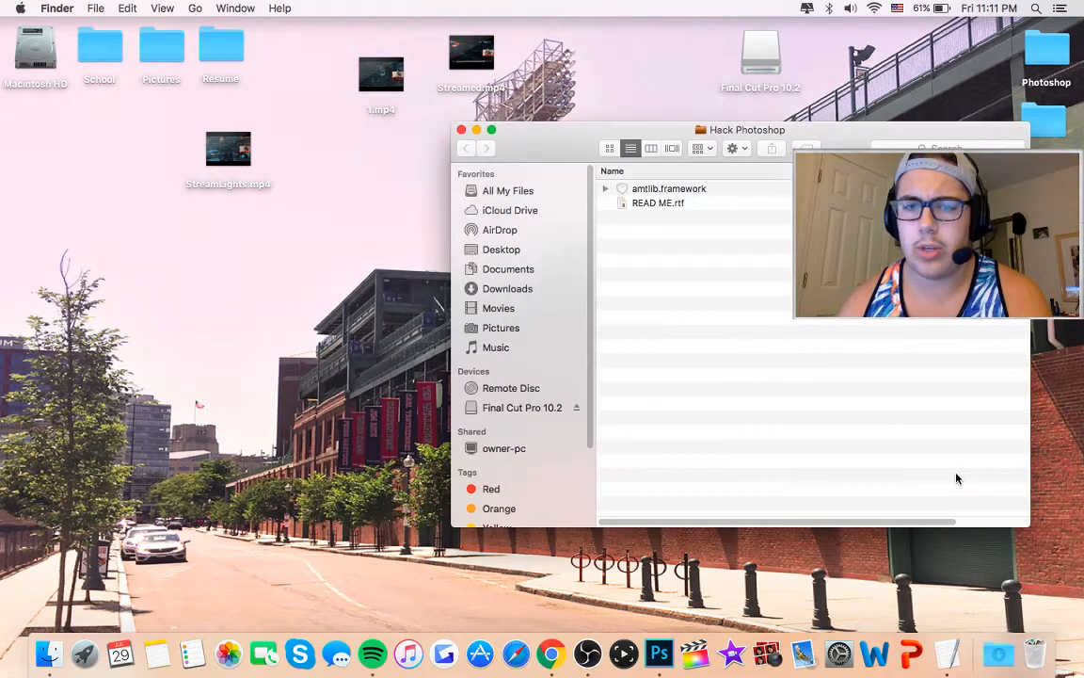
pyautogui.doubleClick(657, 203)
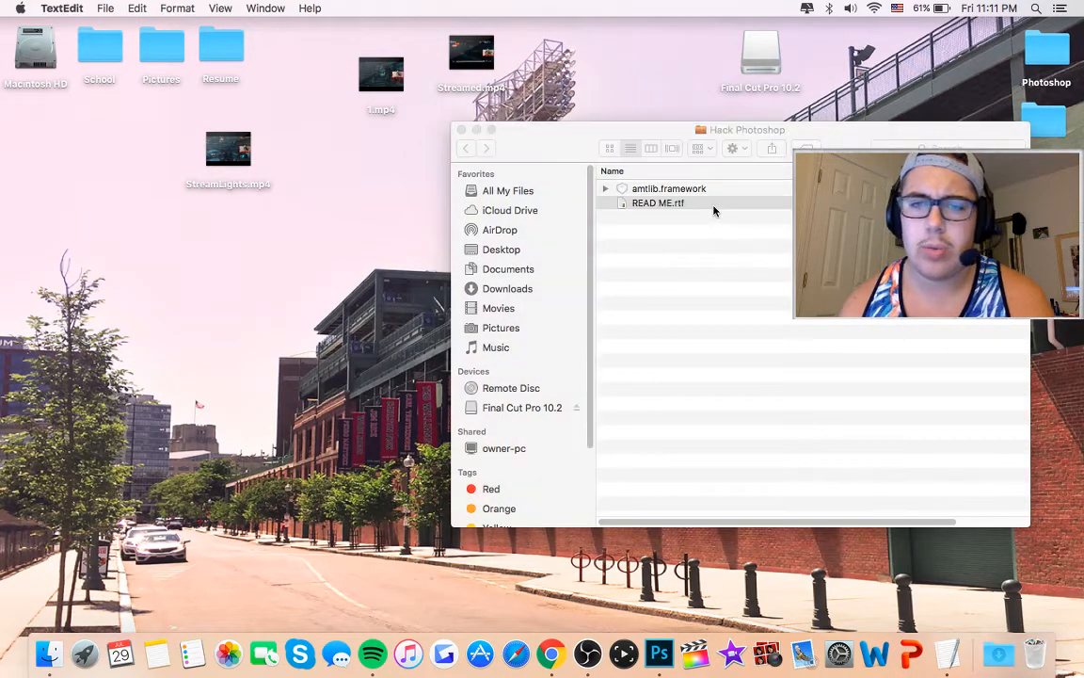
pyautogui.doubleClick(657, 204)
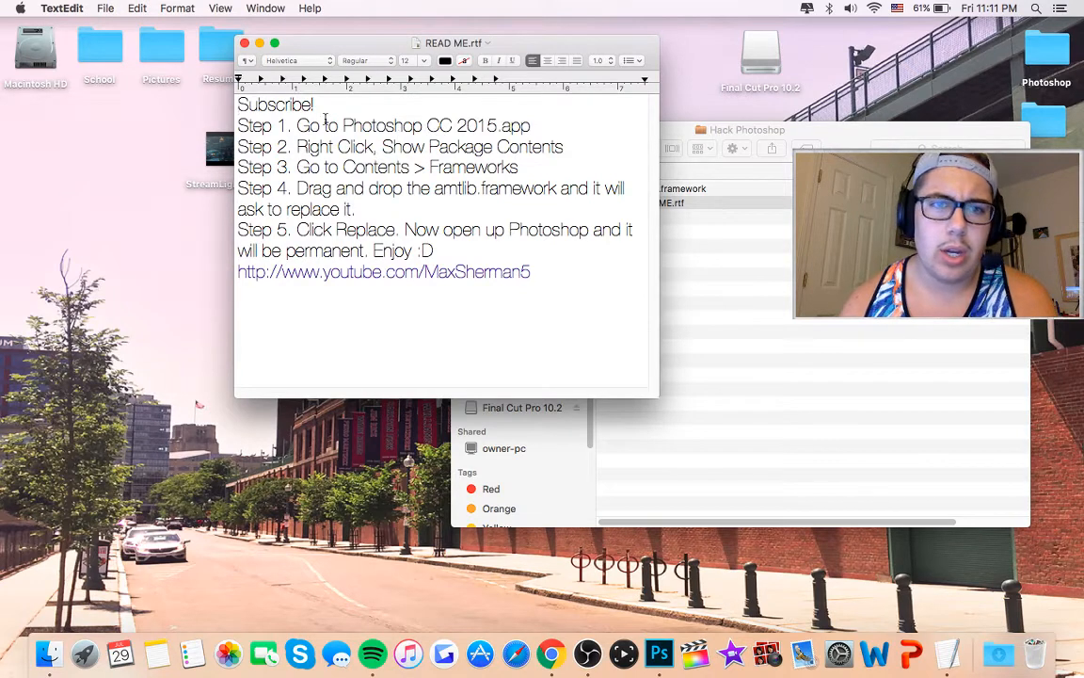
pyautogui.moveTo(307, 71)
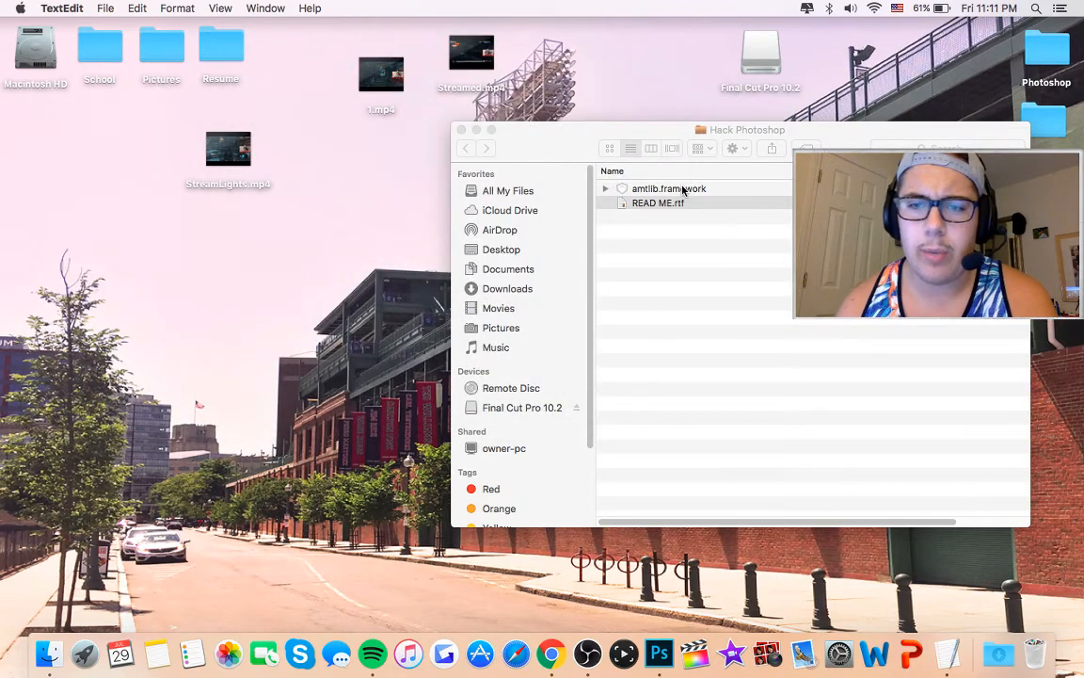
pyautogui.click(655, 203)
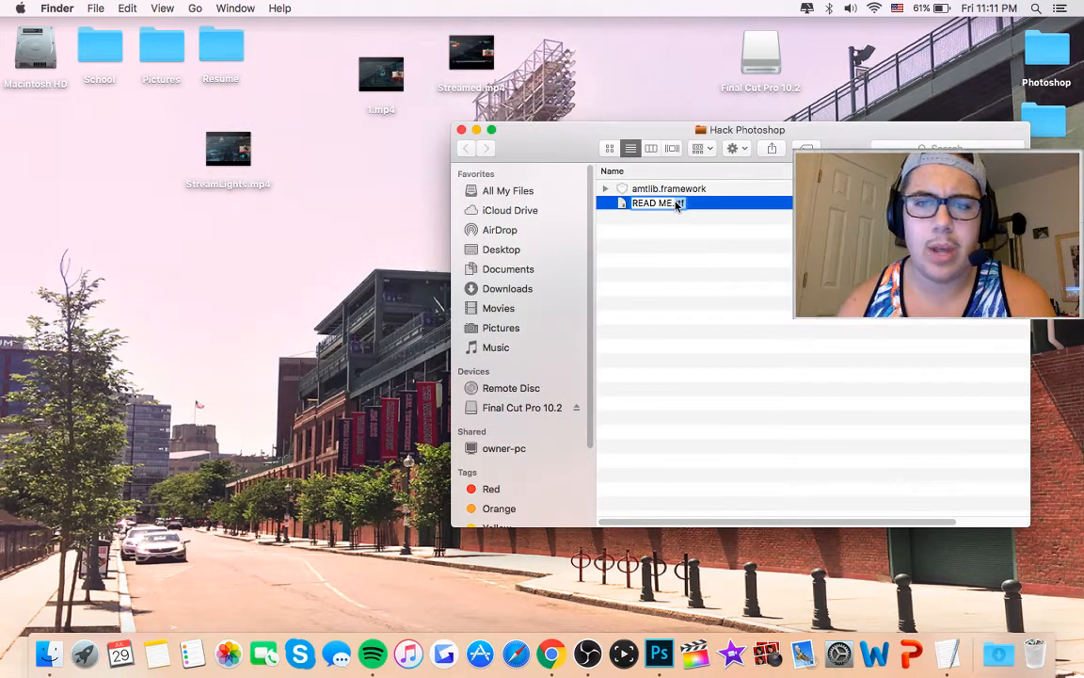
pyautogui.doubleClick(655, 203)
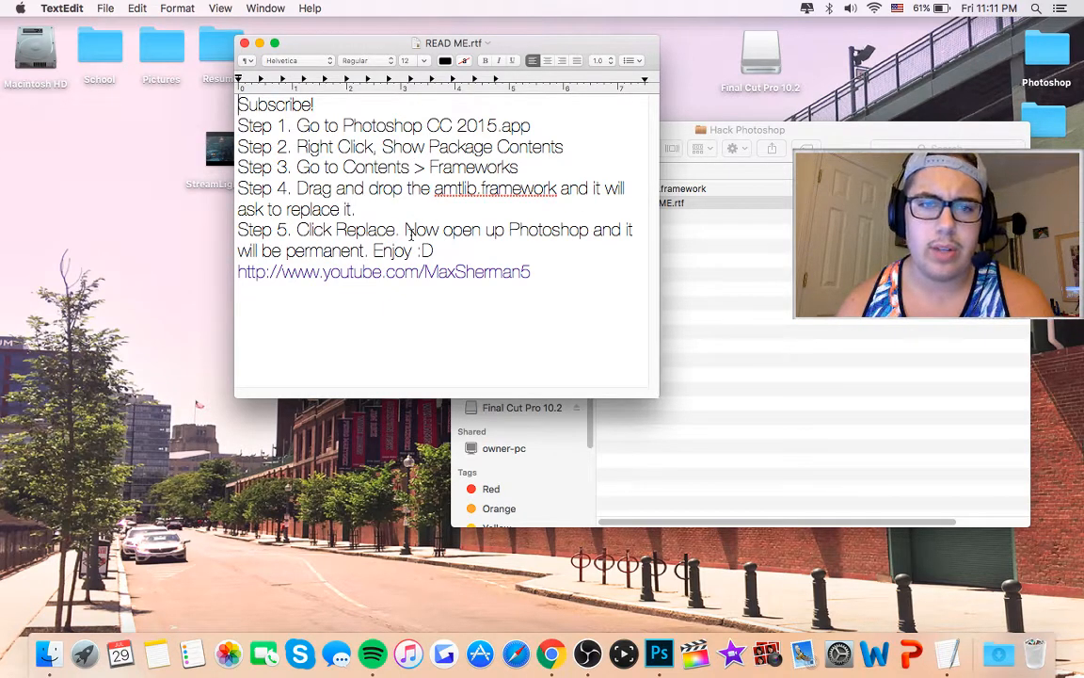
pyautogui.moveTo(264, 57)
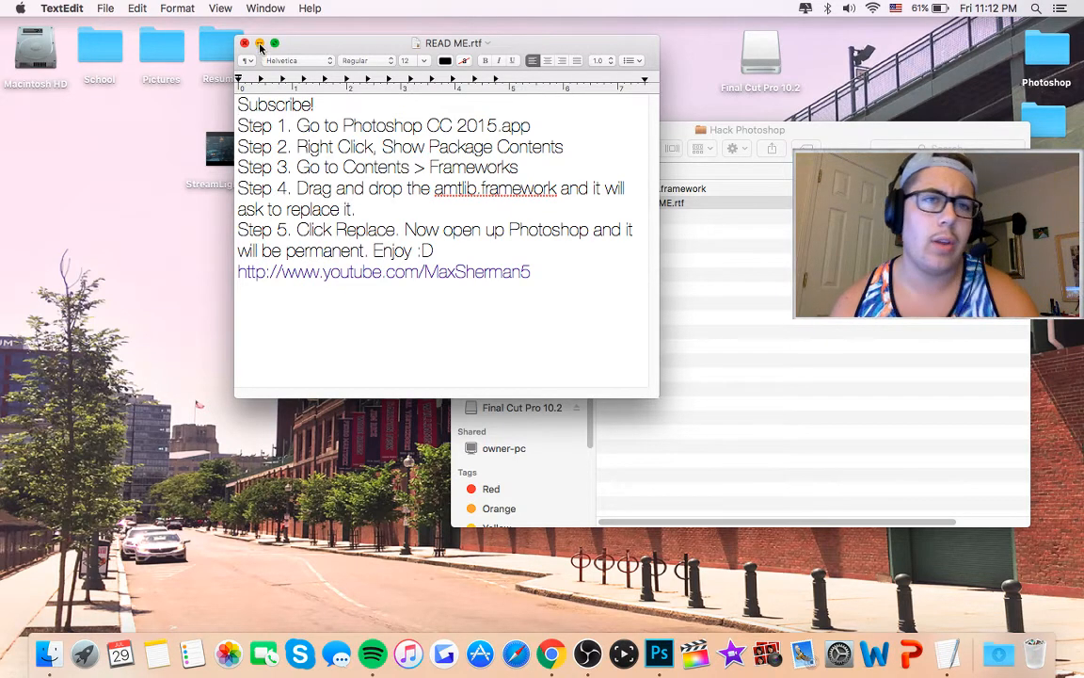
# Close the READ ME and open the Macintosh HD drive in Finder.
pyautogui.click(251, 41)
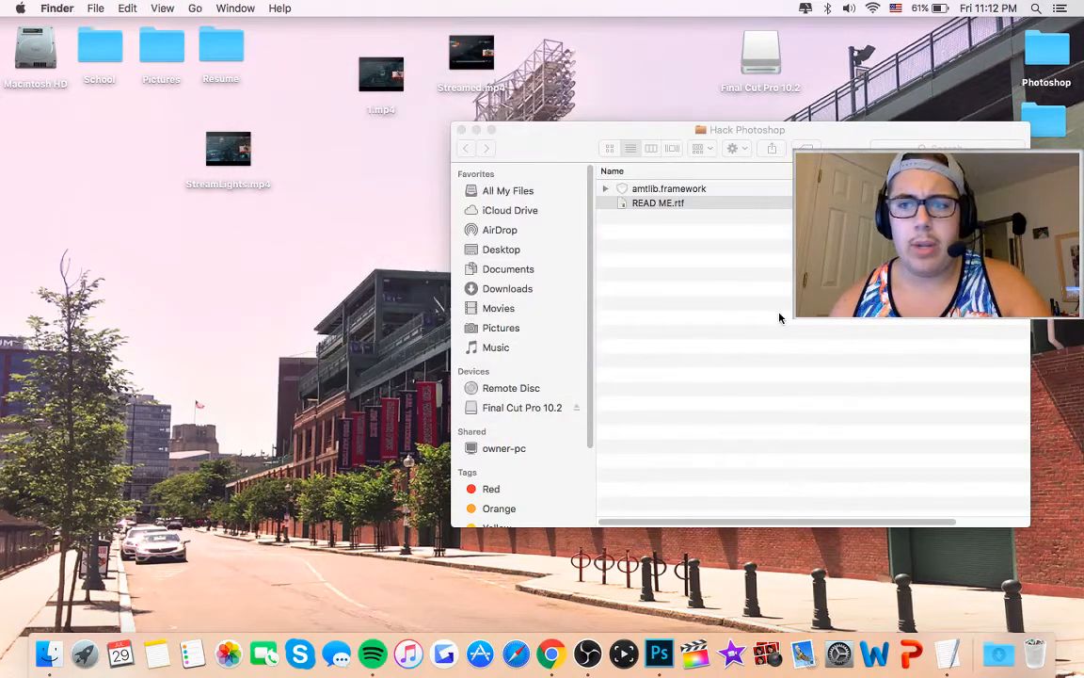
pyautogui.click(657, 203)
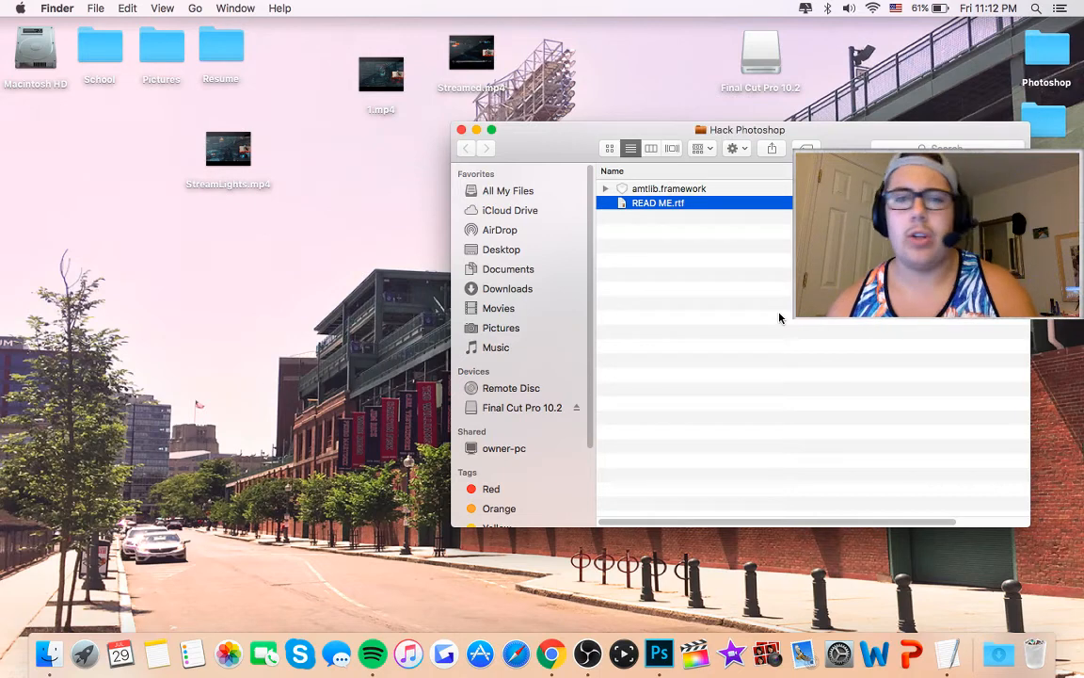
pyautogui.click(34, 53)
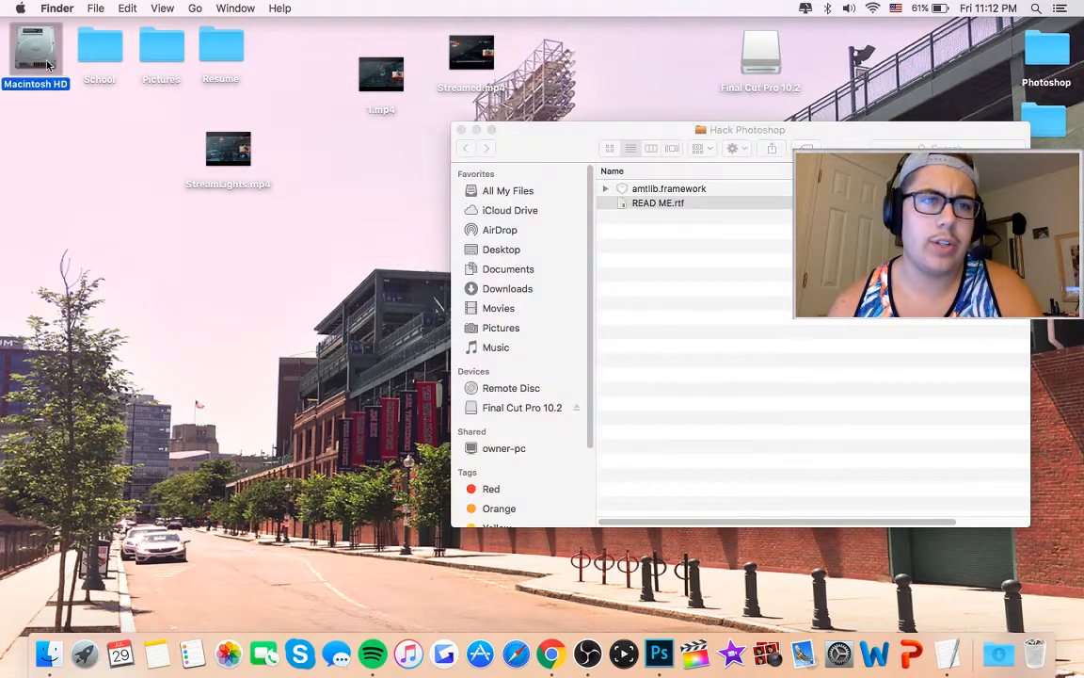
pyautogui.doubleClick(34, 52)
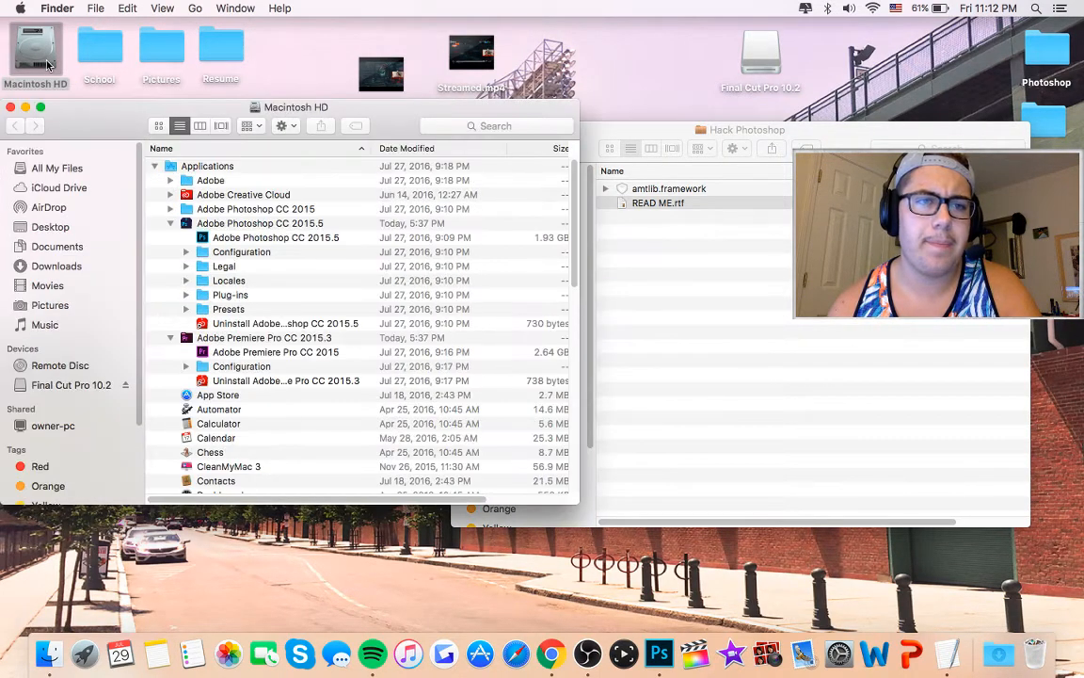
# Expand Applications to the Adobe Photoshop CC 2015.5 folder and bring up the app's actions.
pyautogui.click(154, 166)
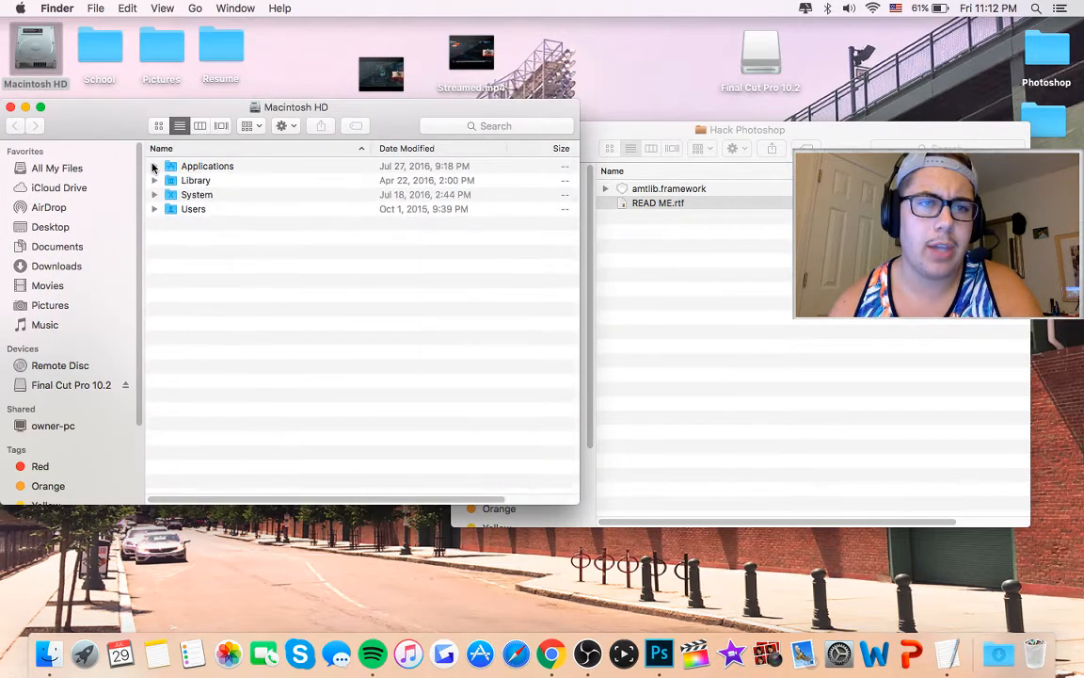
pyautogui.click(155, 166)
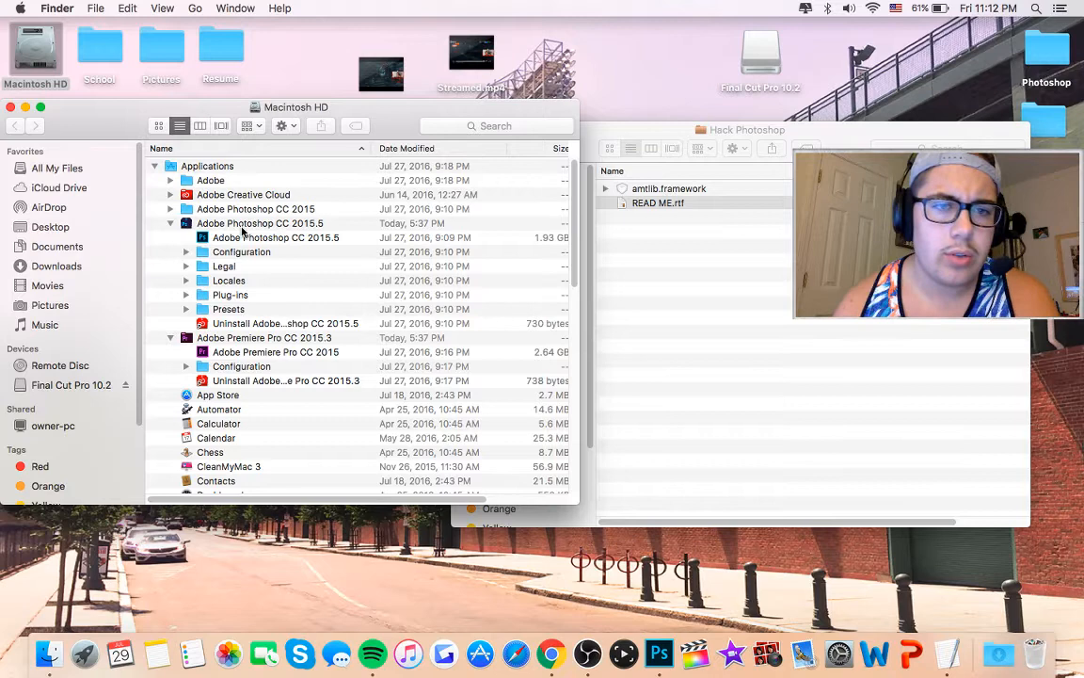
pyautogui.click(172, 222)
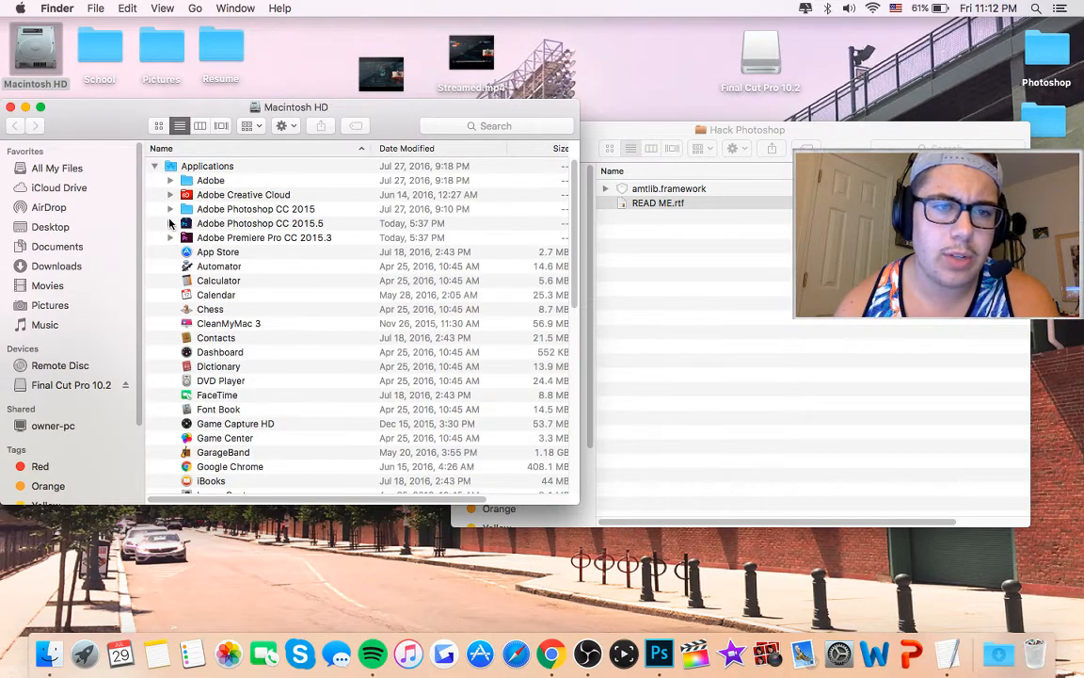
pyautogui.click(169, 222)
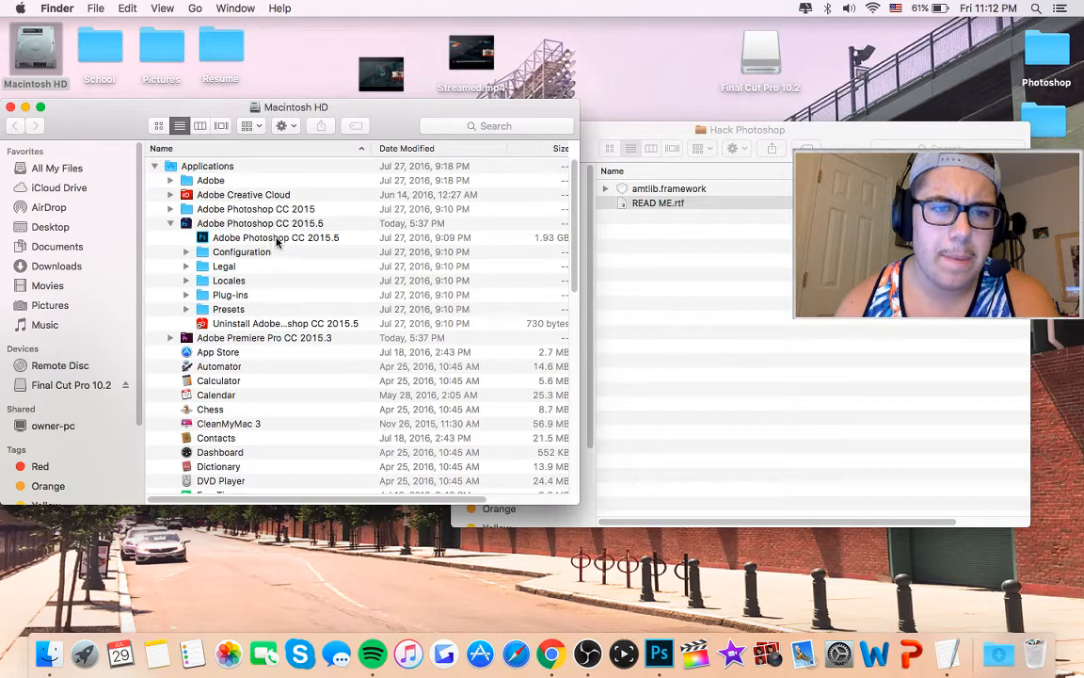
pyautogui.moveTo(358, 237)
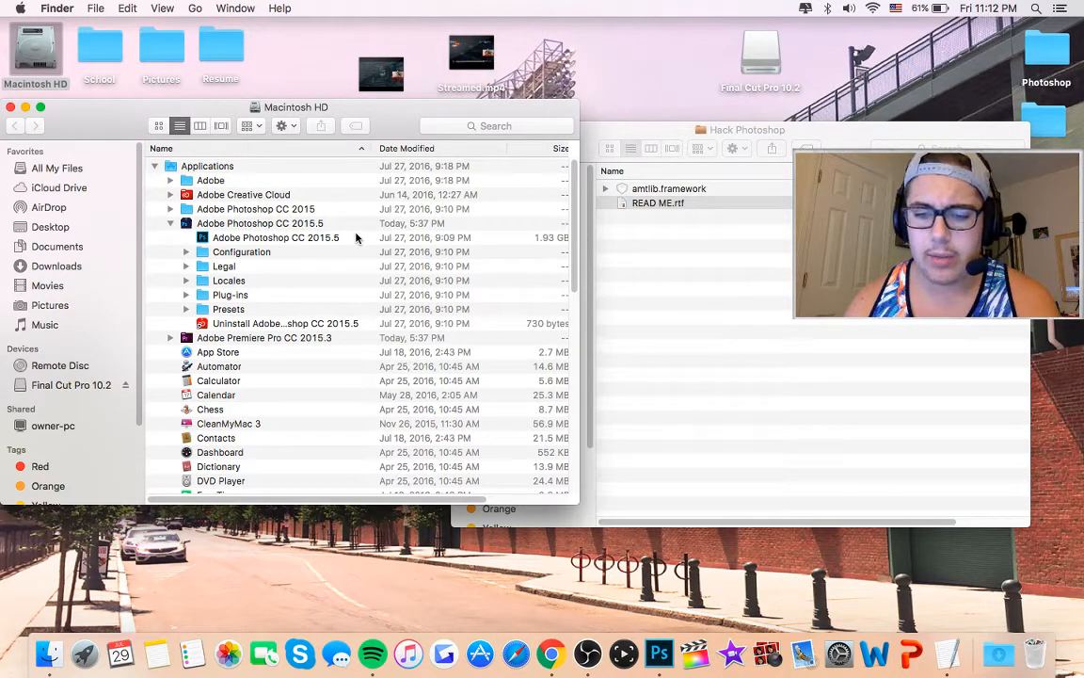
pyautogui.moveTo(840, 653)
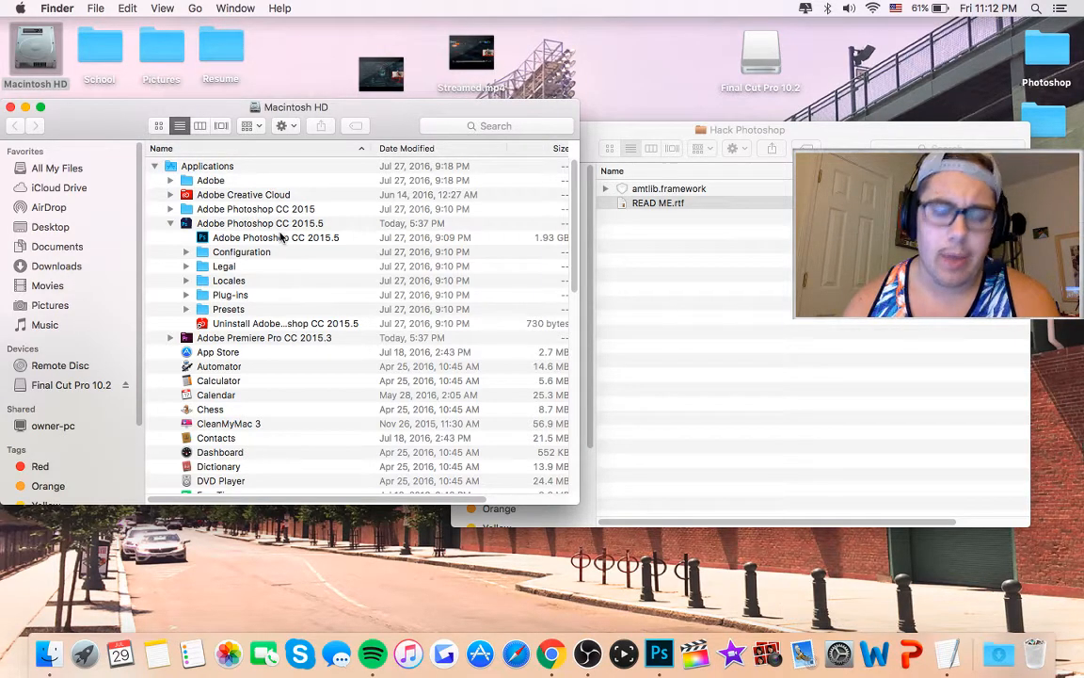
pyautogui.rightClick(275, 237)
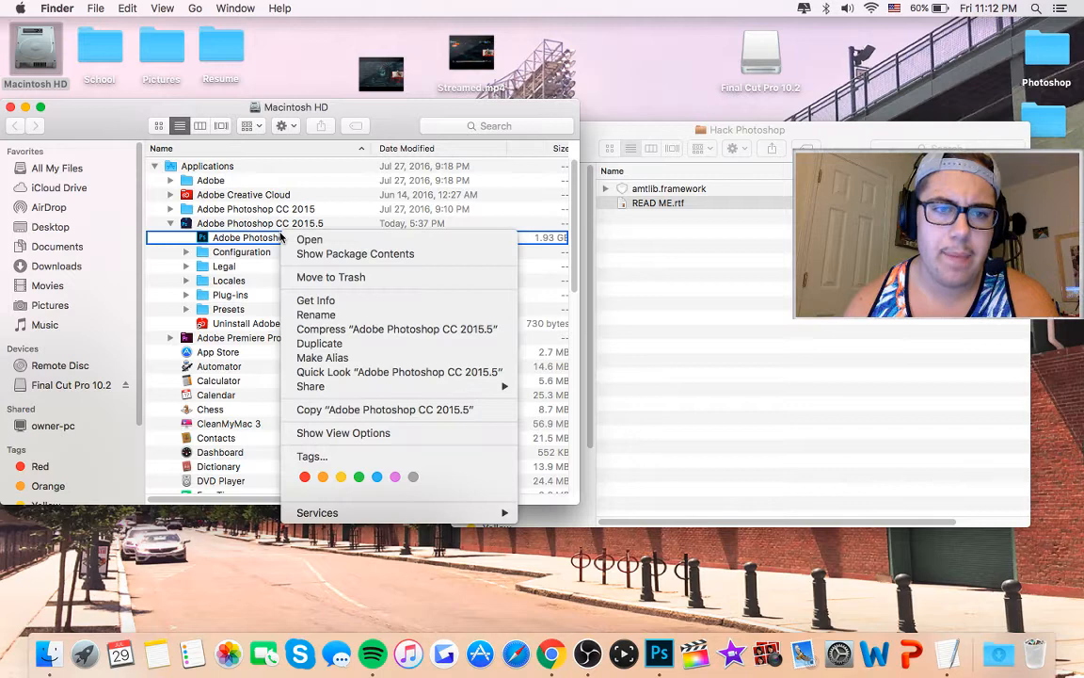
pyautogui.moveTo(426, 271)
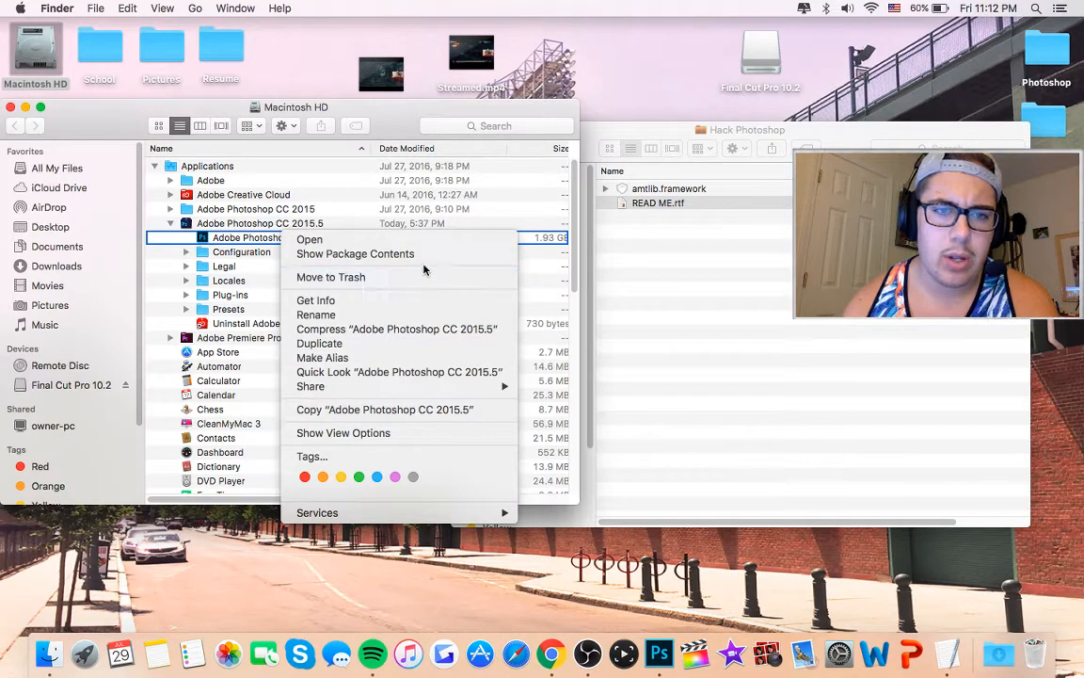
# Show the Photoshop package contents and replace the older amtlib.framework in Frameworks.
pyautogui.click(354, 253)
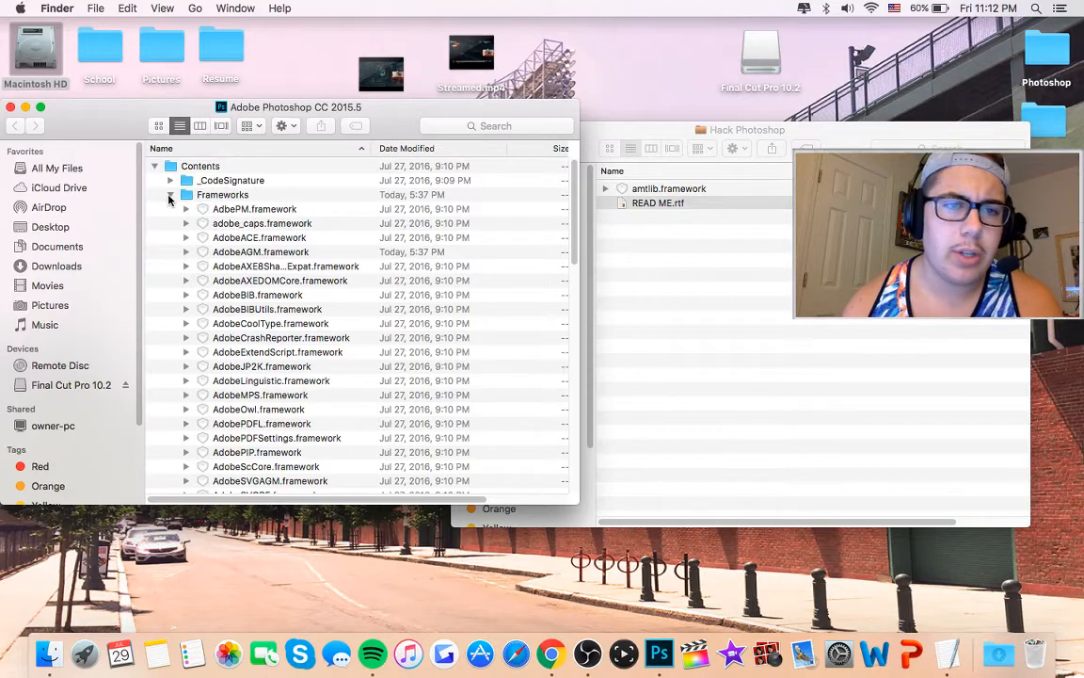
pyautogui.click(170, 194)
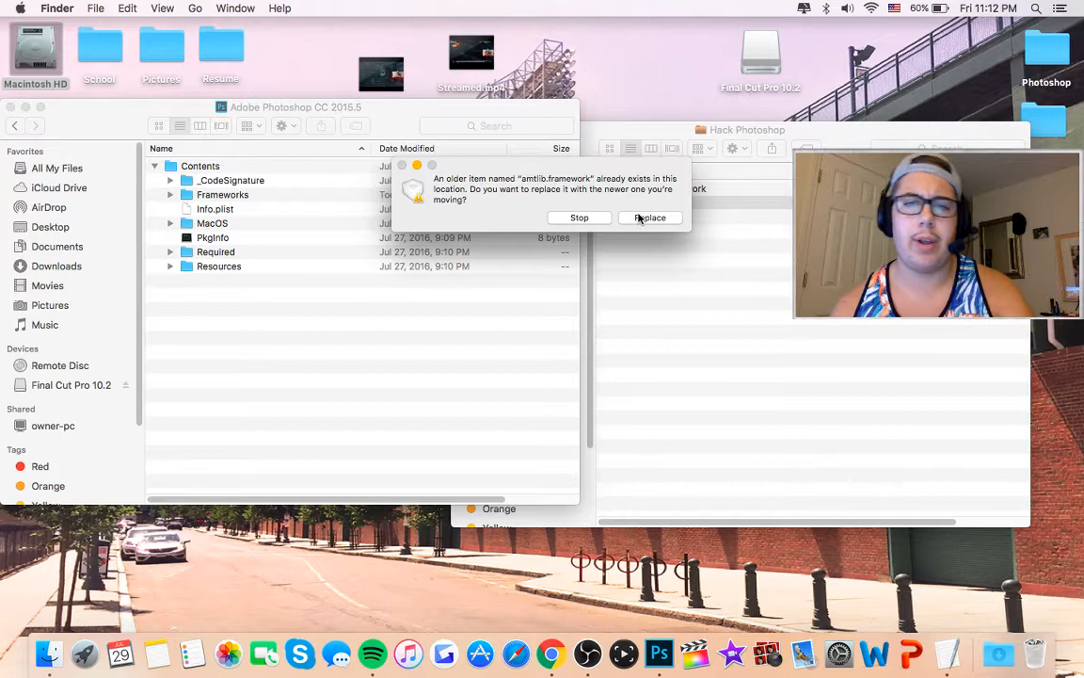
pyautogui.click(652, 218)
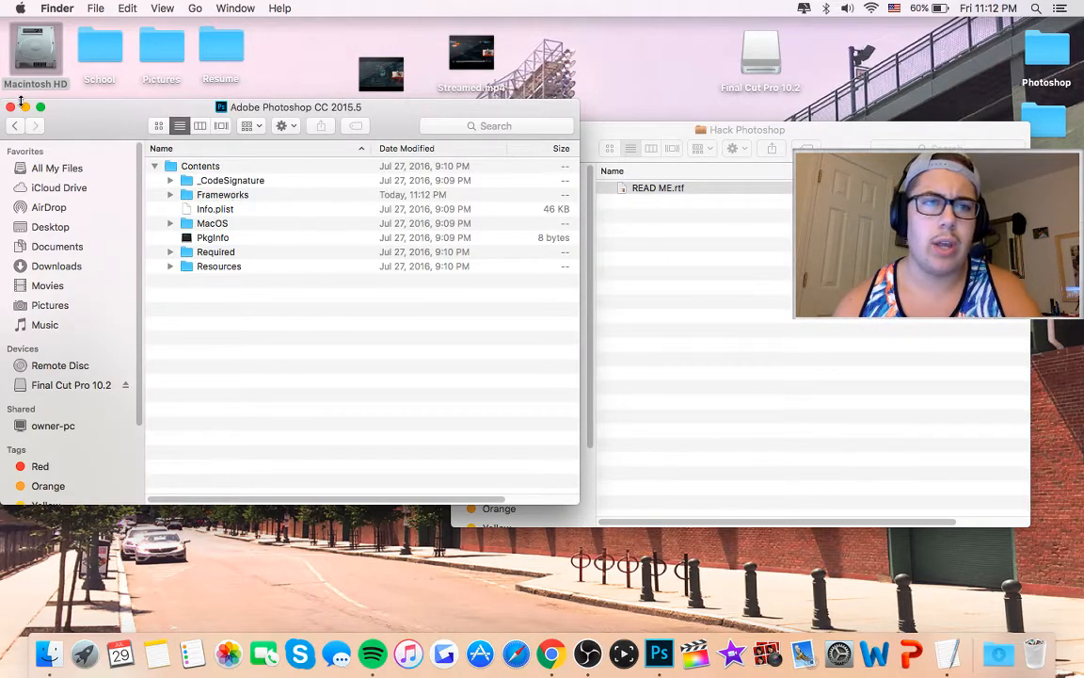
# Close both Finder windows and launch Photoshop CC 2015.5.
pyautogui.click(12, 106)
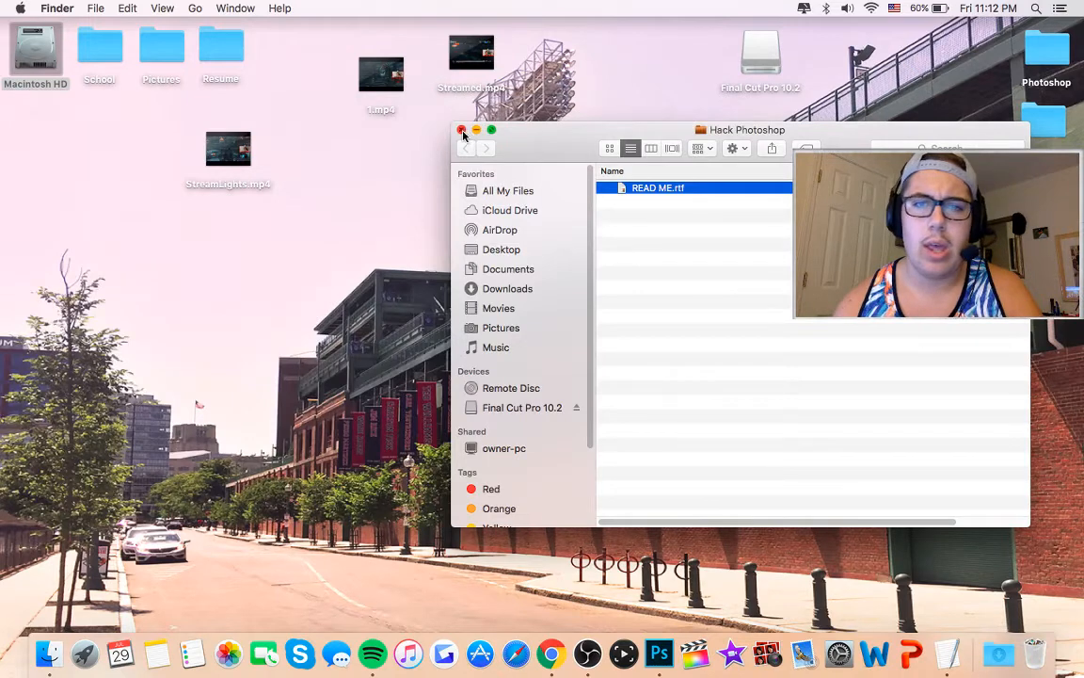
pyautogui.click(463, 130)
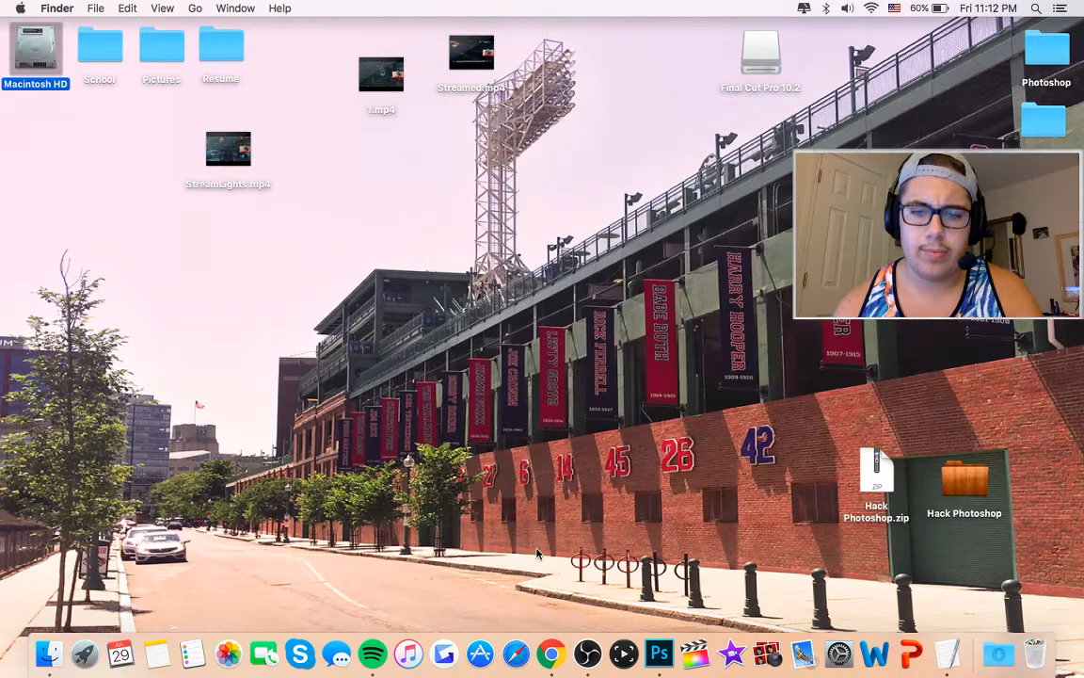
pyautogui.click(686, 651)
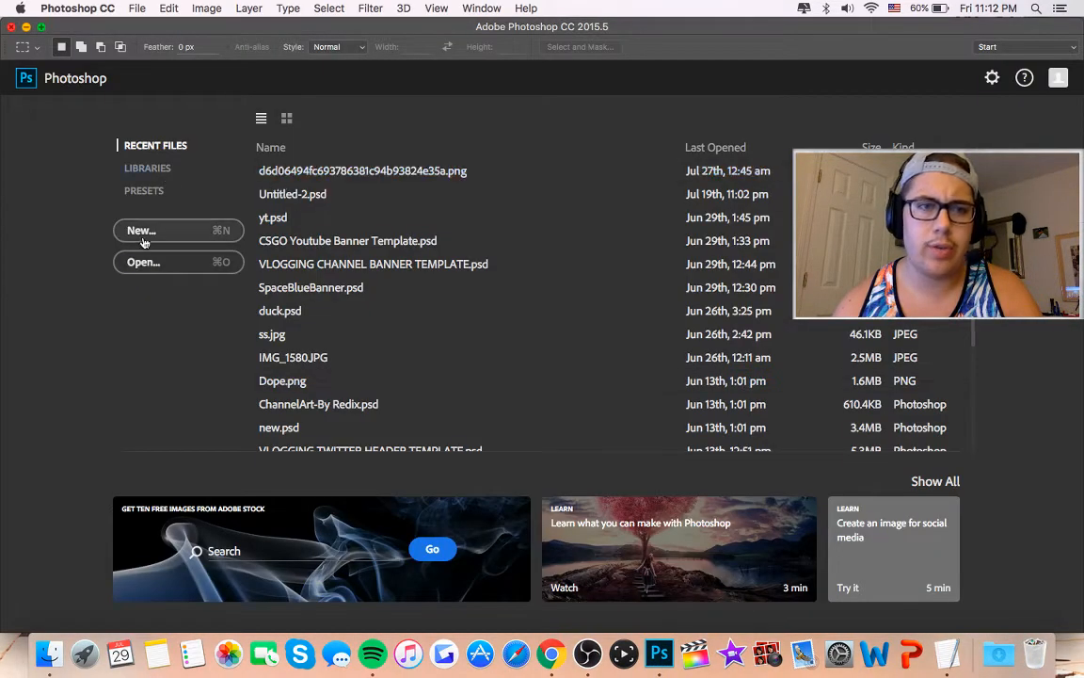
# Create a new Untitled-1 document for a blue brush scribble, then quit with Don't Save.
pyautogui.click(142, 230)
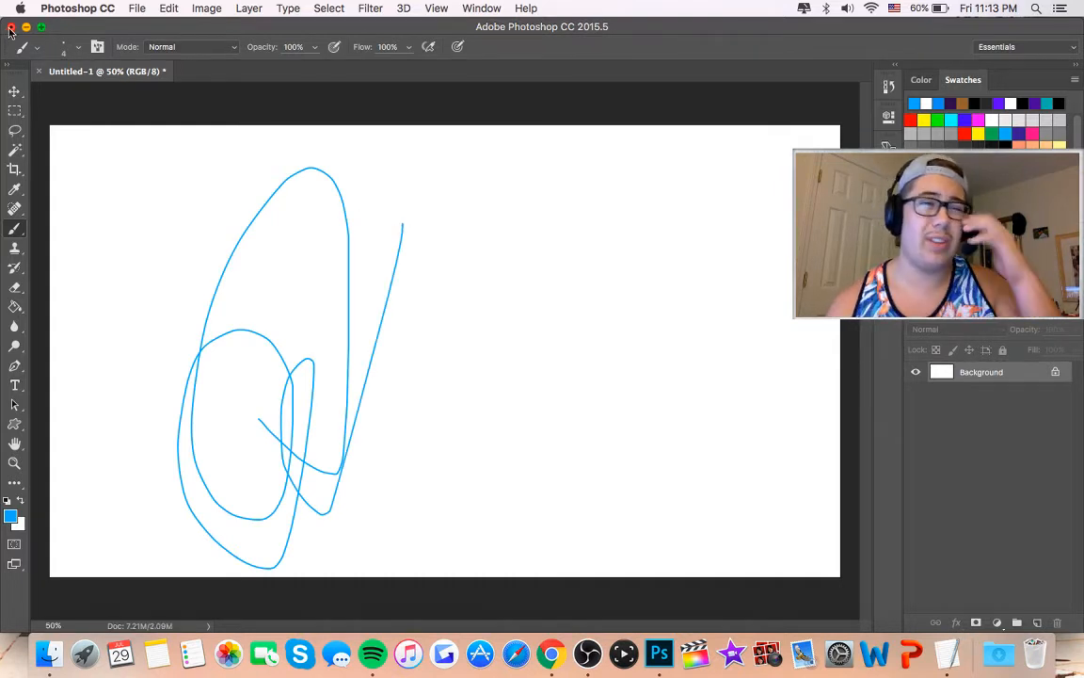
pyautogui.click(11, 27)
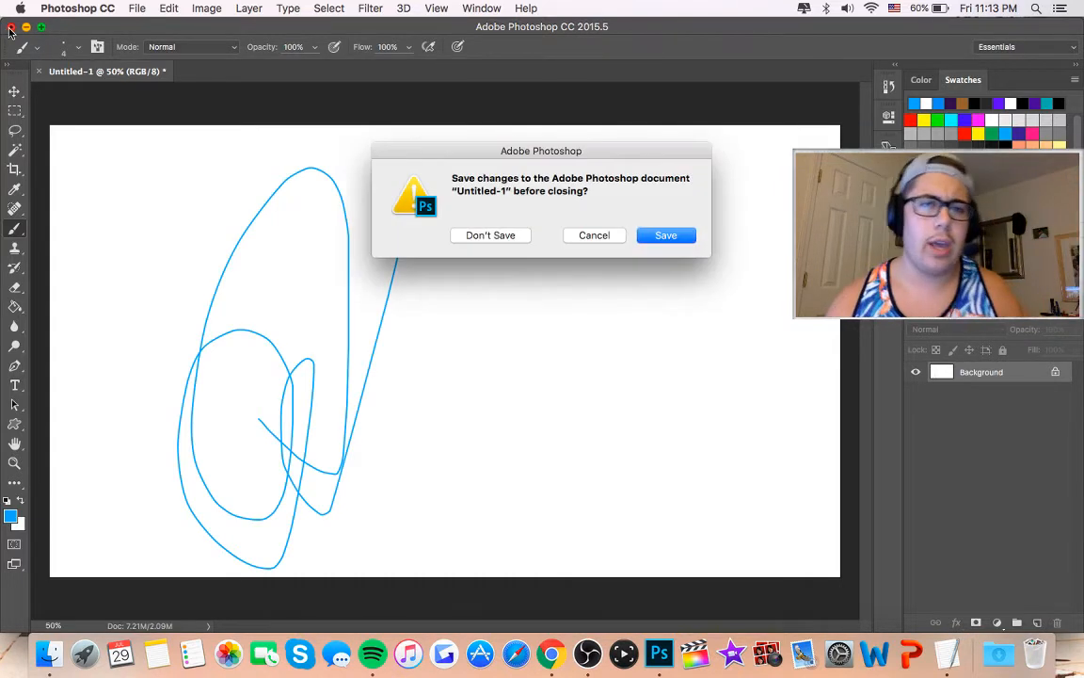
pyautogui.click(490, 235)
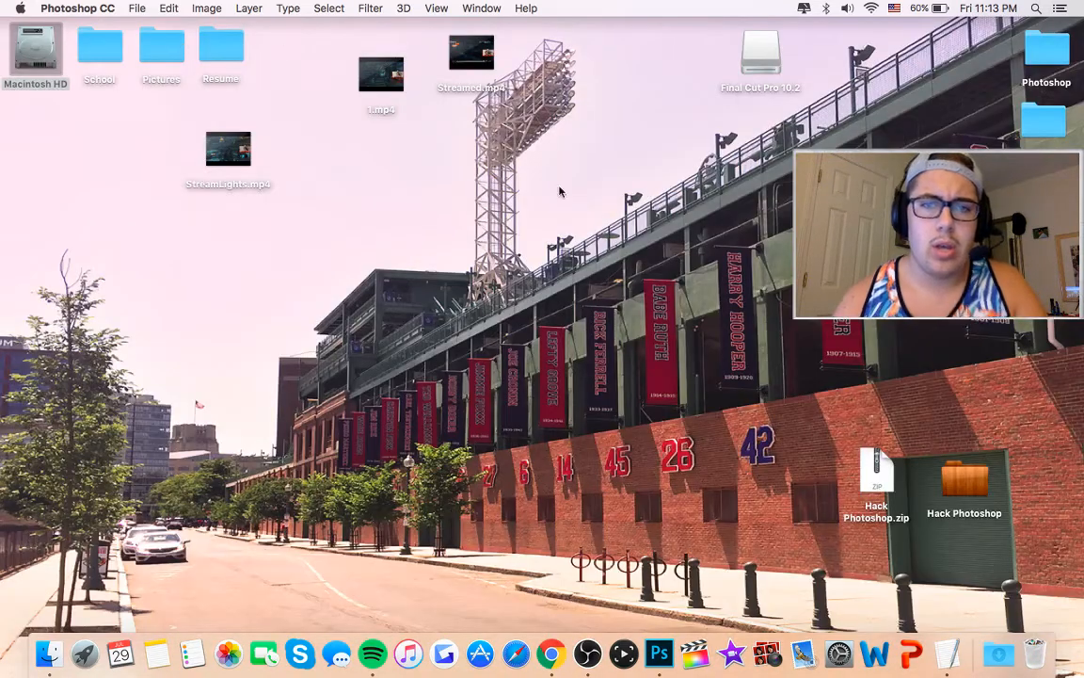
pyautogui.moveTo(768, 604)
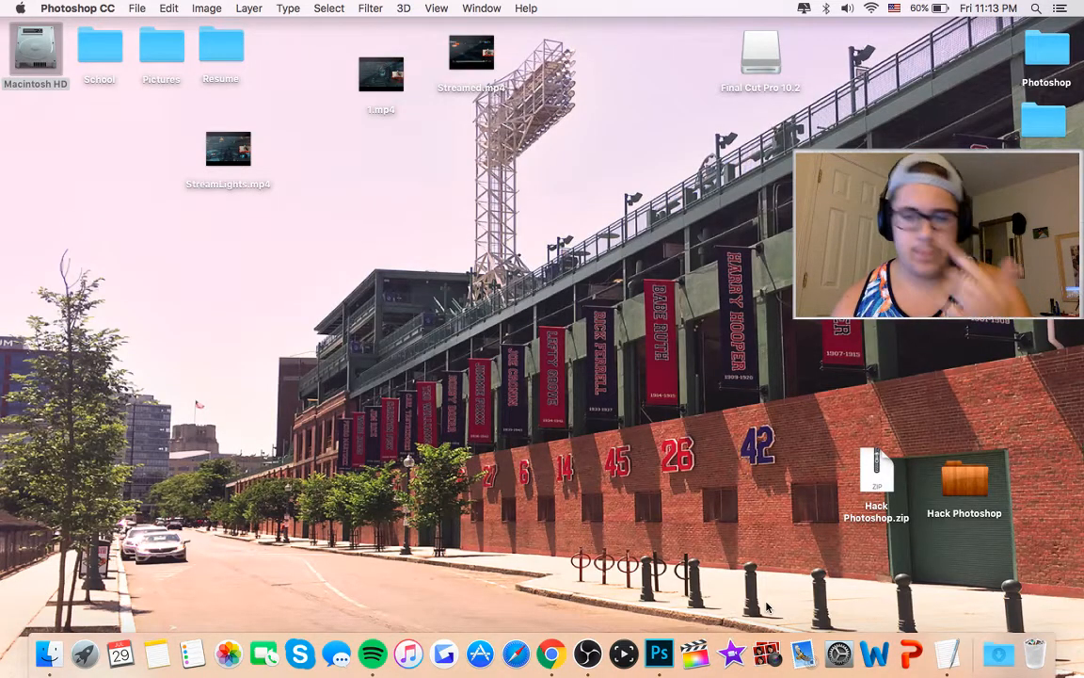
pyautogui.moveTo(587, 648)
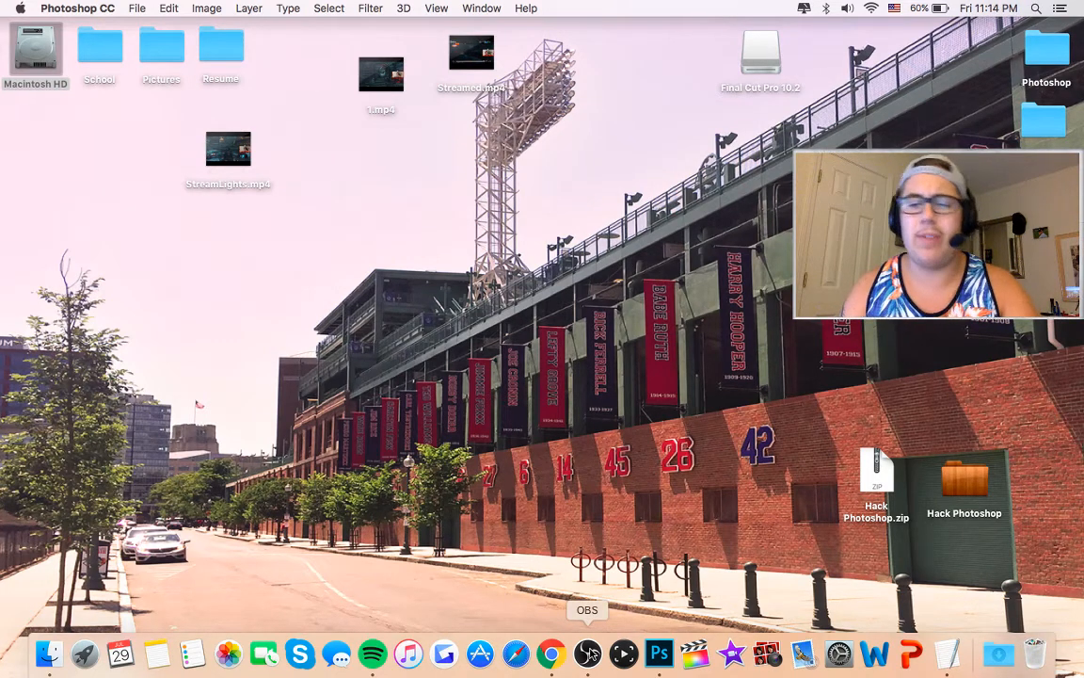
pyautogui.moveTo(594, 652)
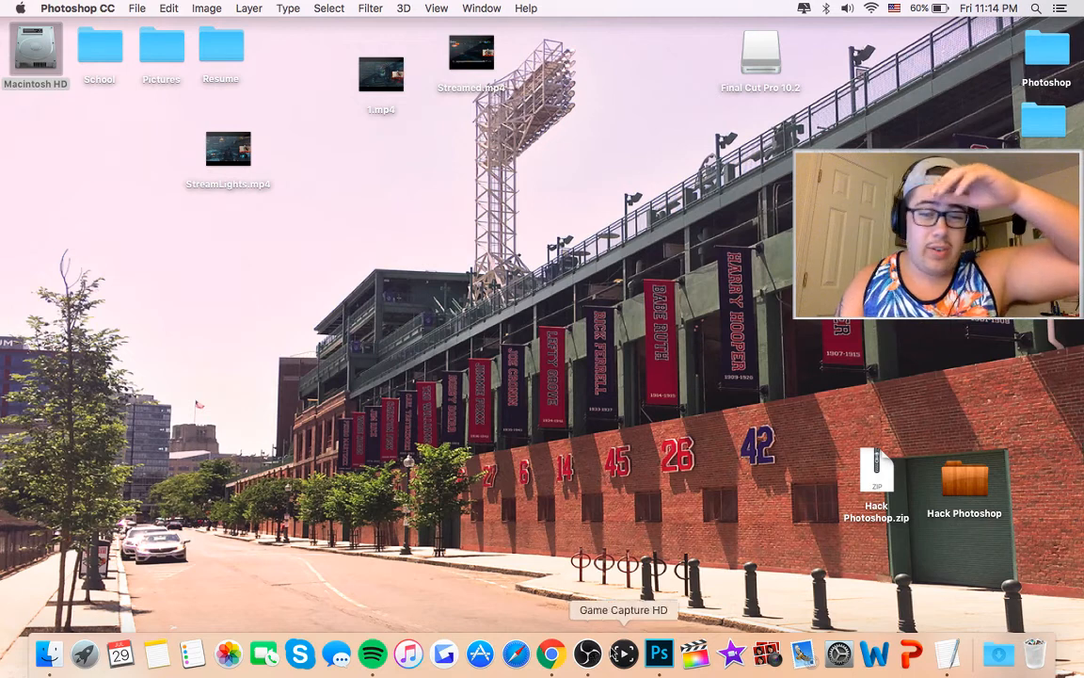
pyautogui.moveTo(678, 649)
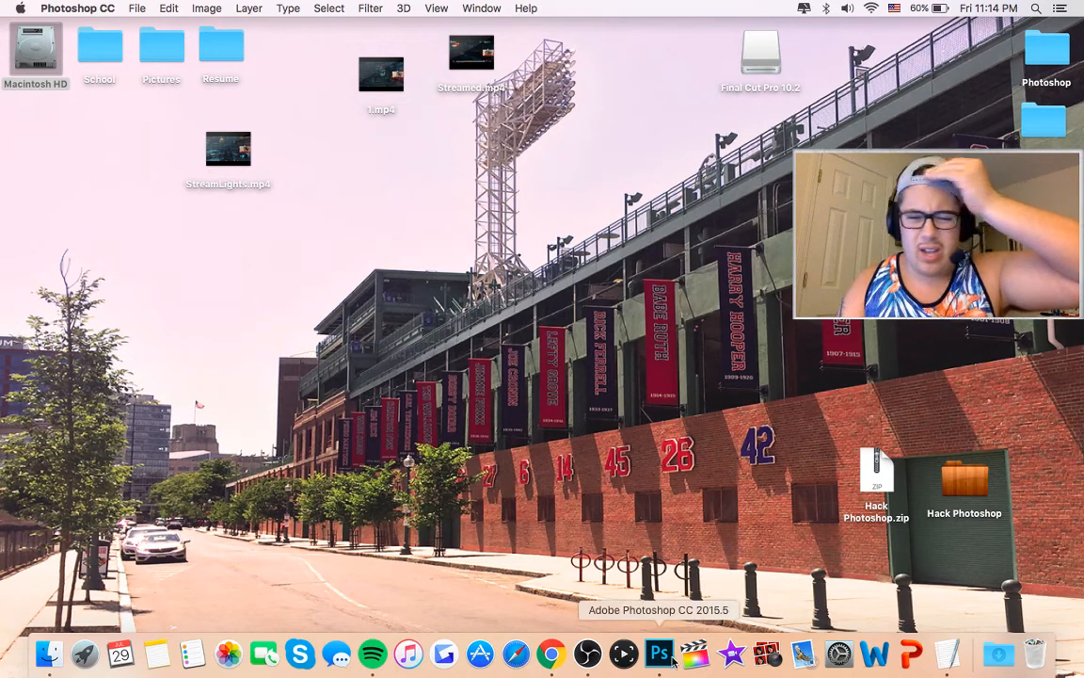